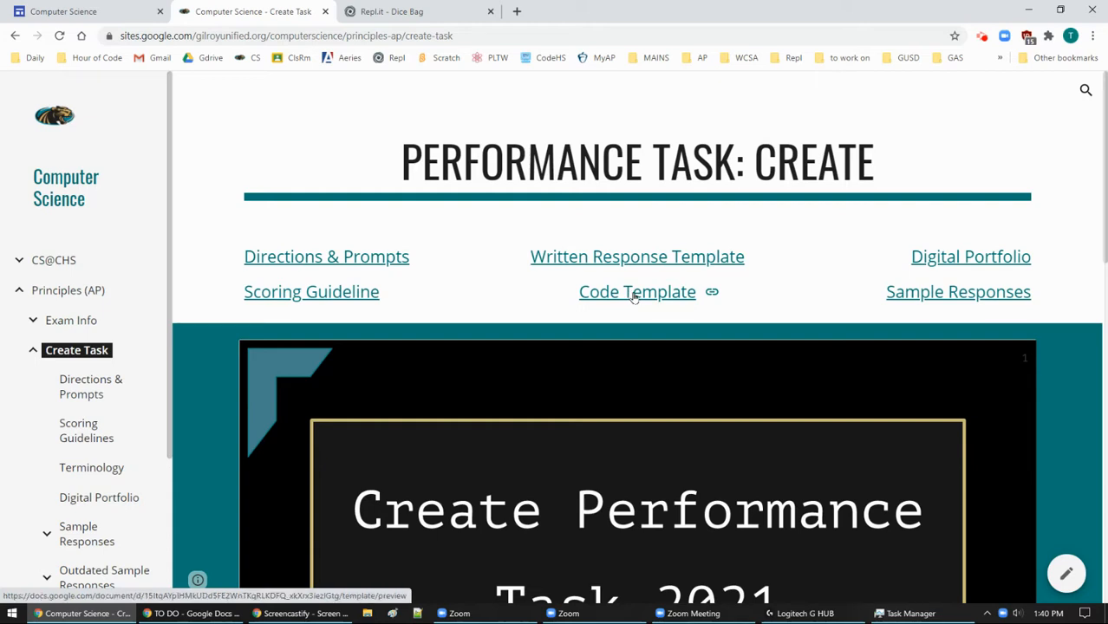
Step: Open the Code Template link, loading the 'Create - Program Code' Google Doc
{"action": "left_click", "coordinate": [637, 292]}
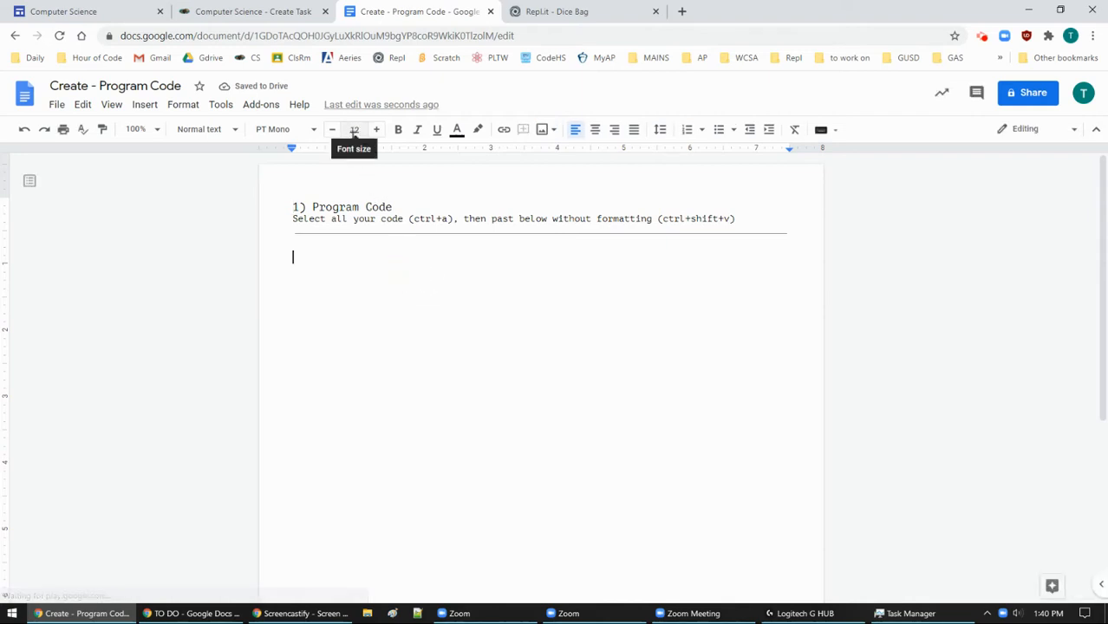
{"action": "mouse_move", "coordinate": [381, 279]}
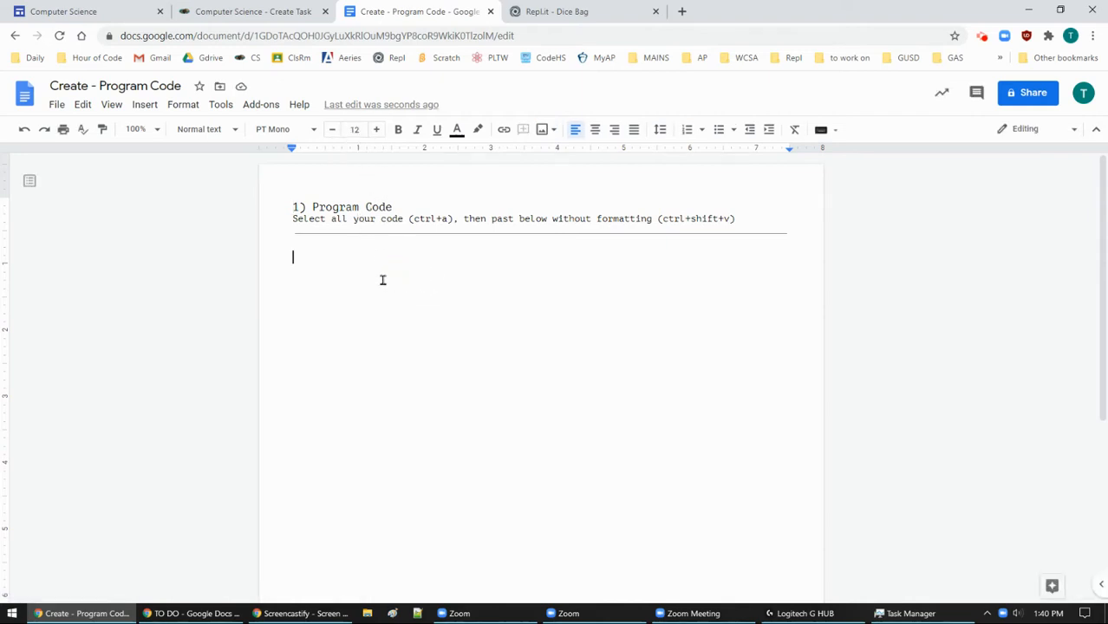
{"action": "mouse_move", "coordinate": [427, 321]}
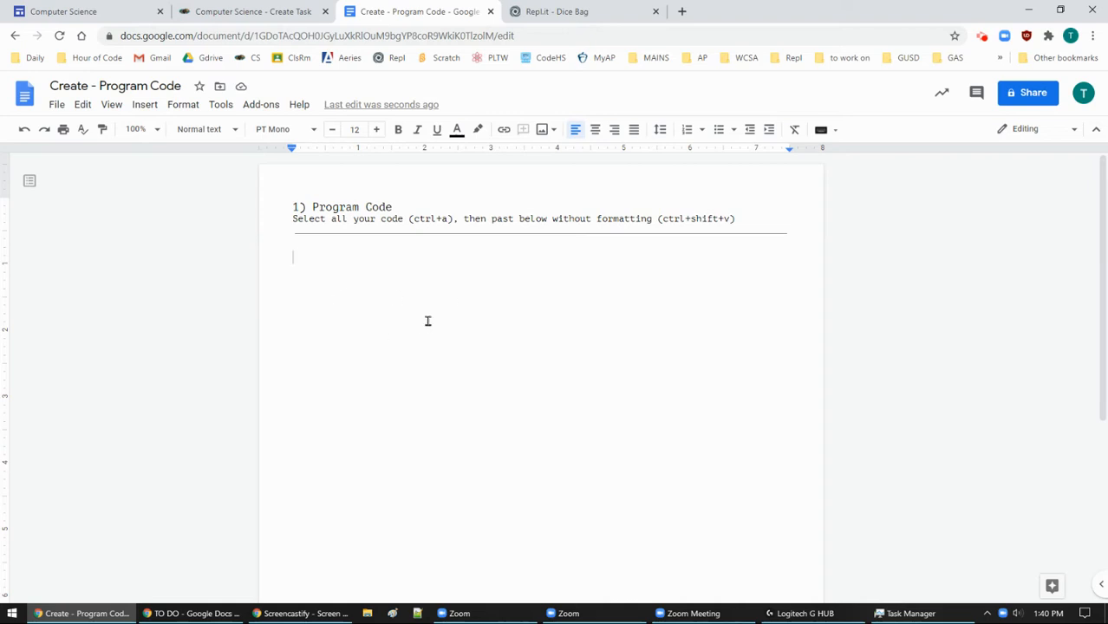
{"action": "left_click", "coordinate": [281, 129]}
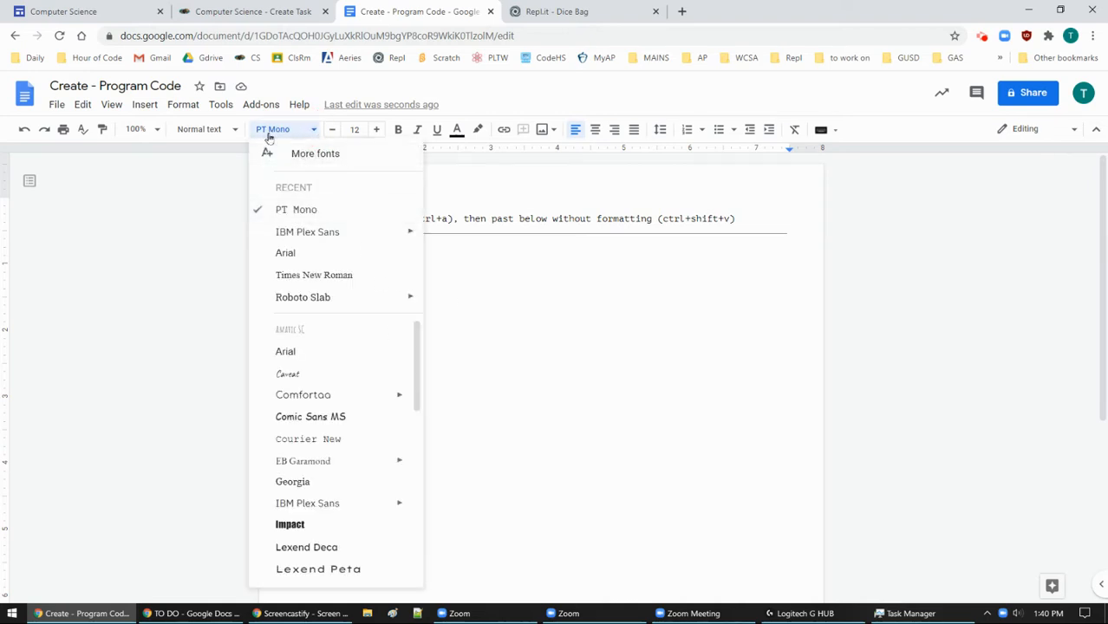
{"action": "mouse_move", "coordinate": [309, 438]}
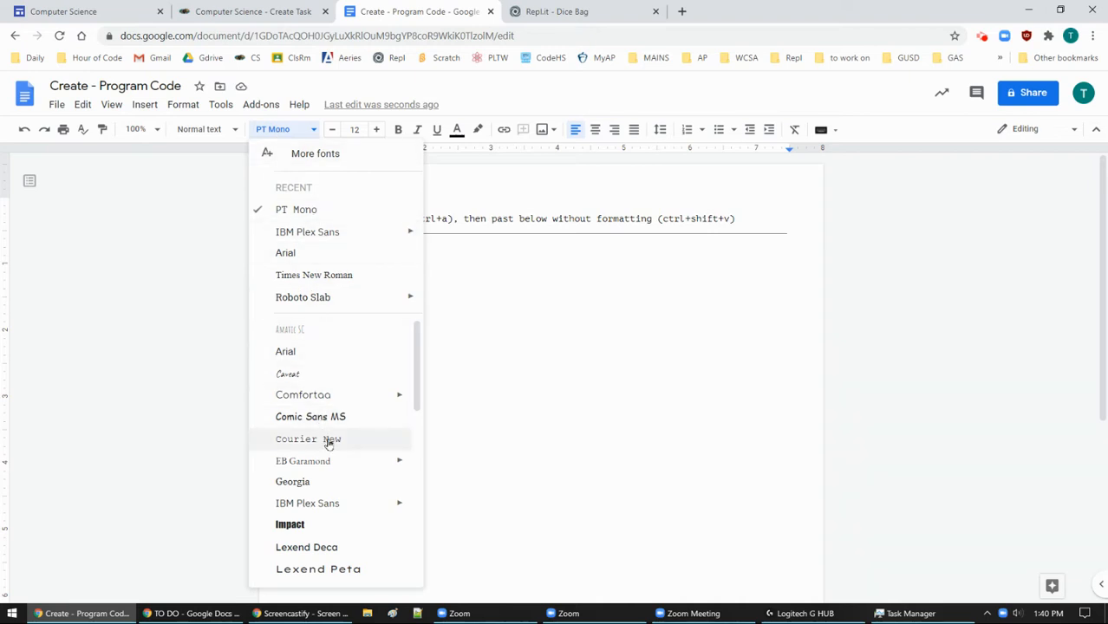
{"action": "mouse_move", "coordinate": [314, 448]}
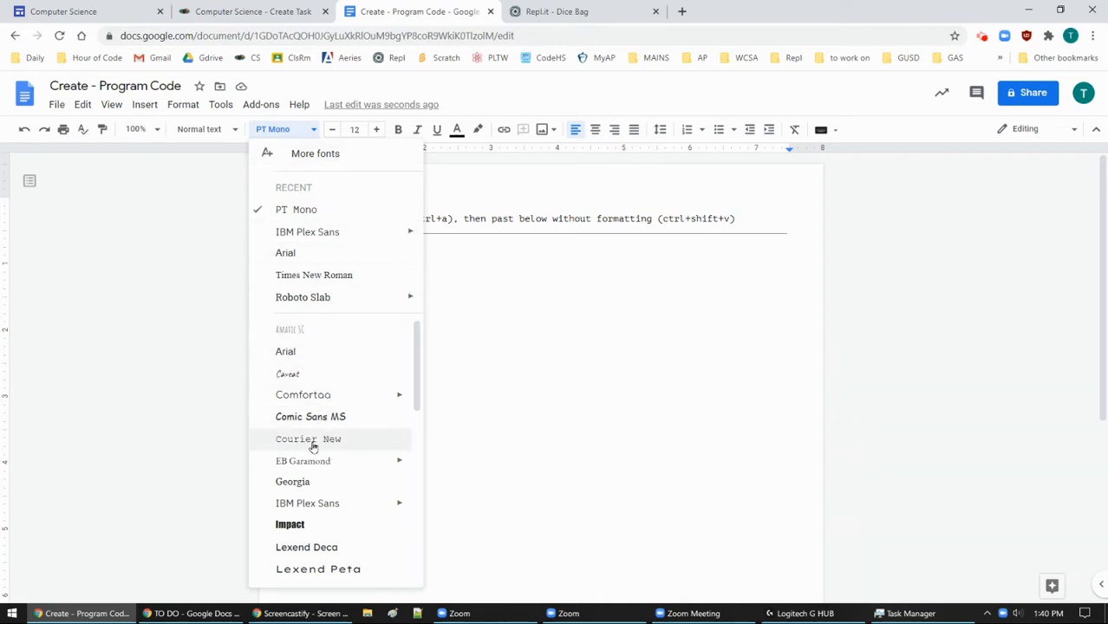
{"action": "mouse_move", "coordinate": [307, 232]}
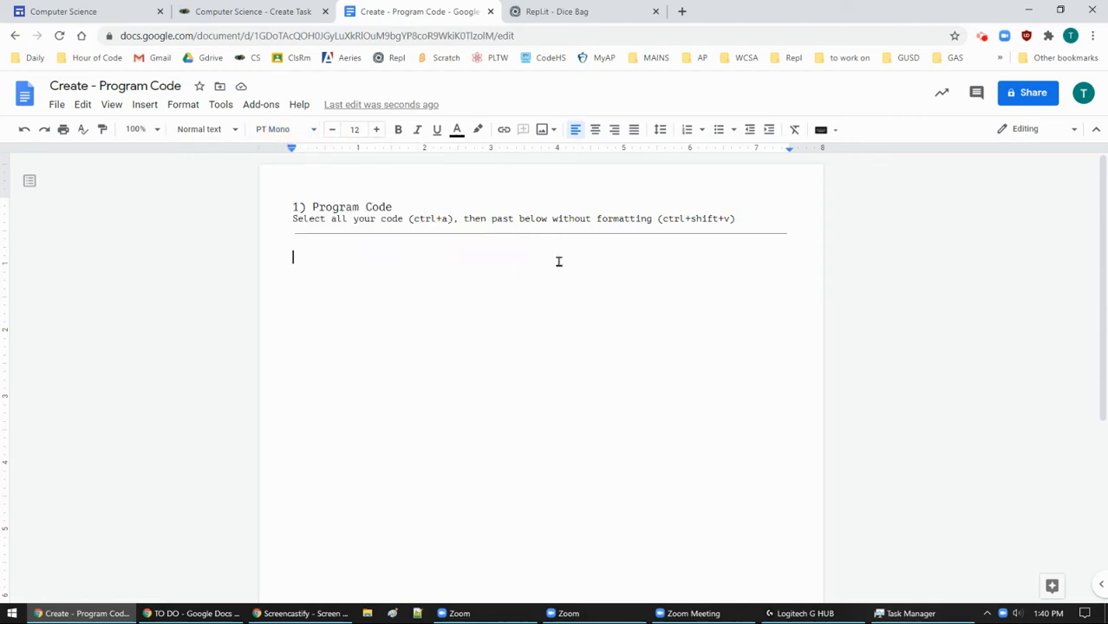
{"action": "mouse_move", "coordinate": [469, 269]}
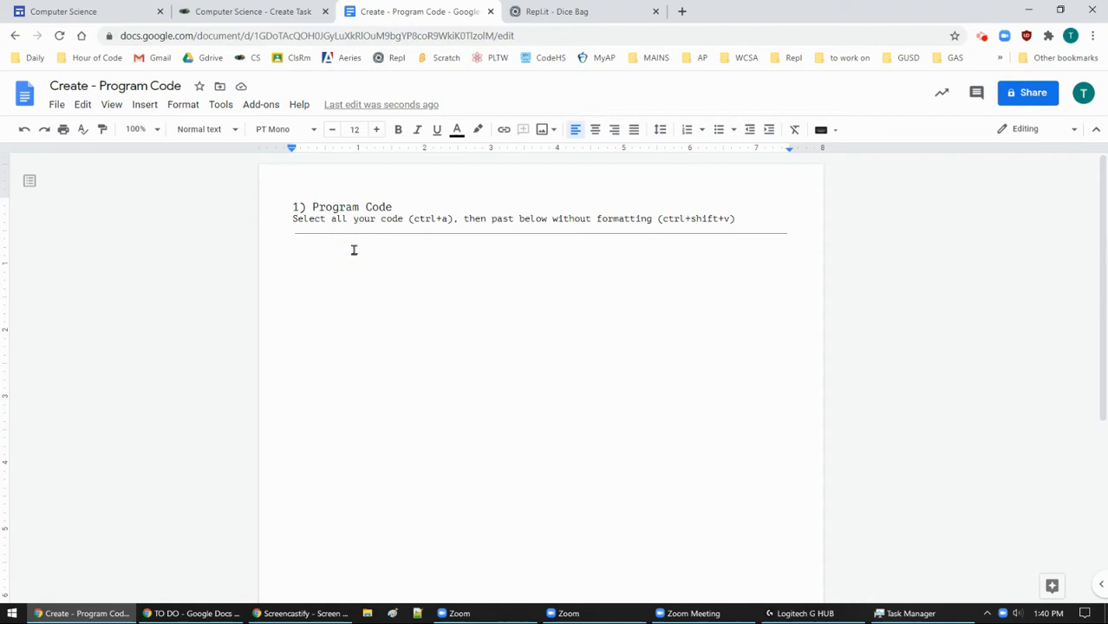
{"action": "left_click", "coordinate": [661, 128]}
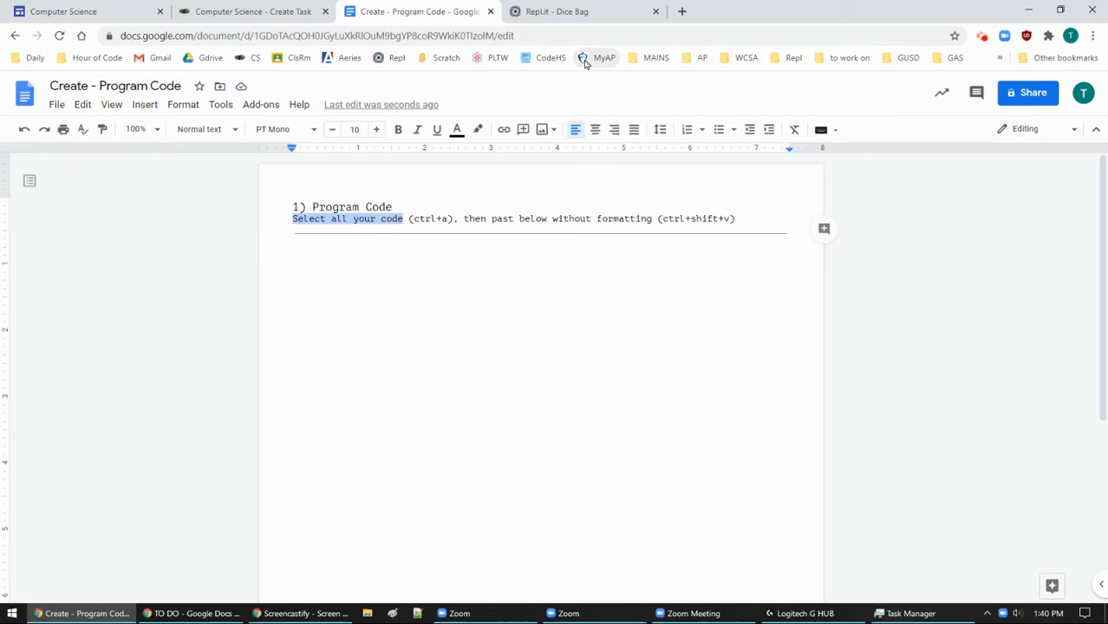
Step: Select and copy all of the Dice Bag main.py code in Replit, then return to the doc
{"action": "left_click", "coordinate": [555, 11]}
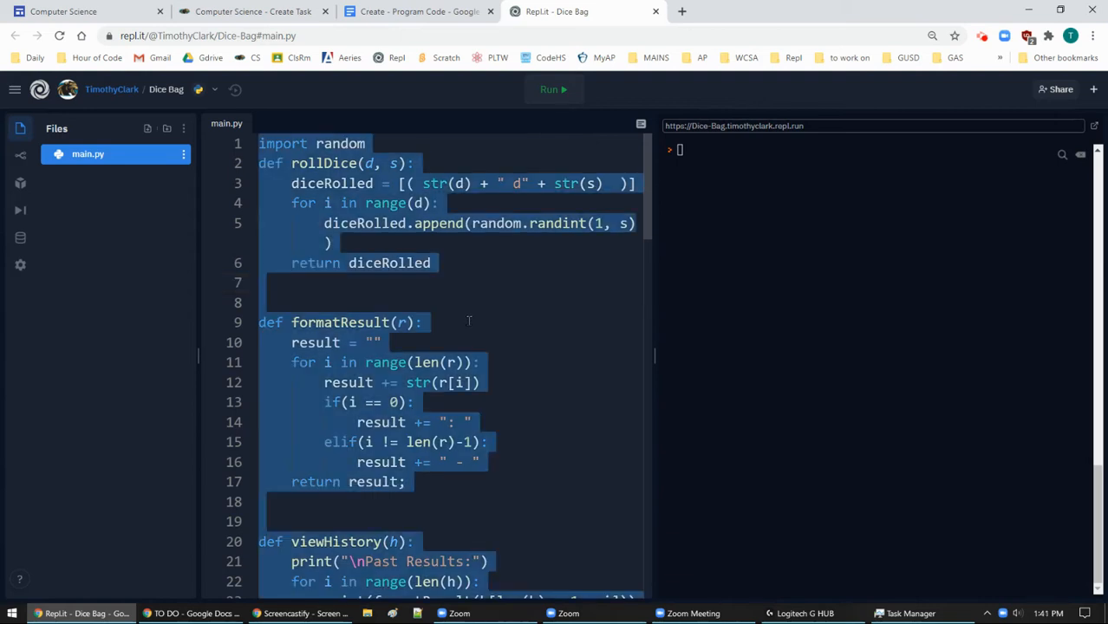
{"action": "left_click", "coordinate": [420, 11]}
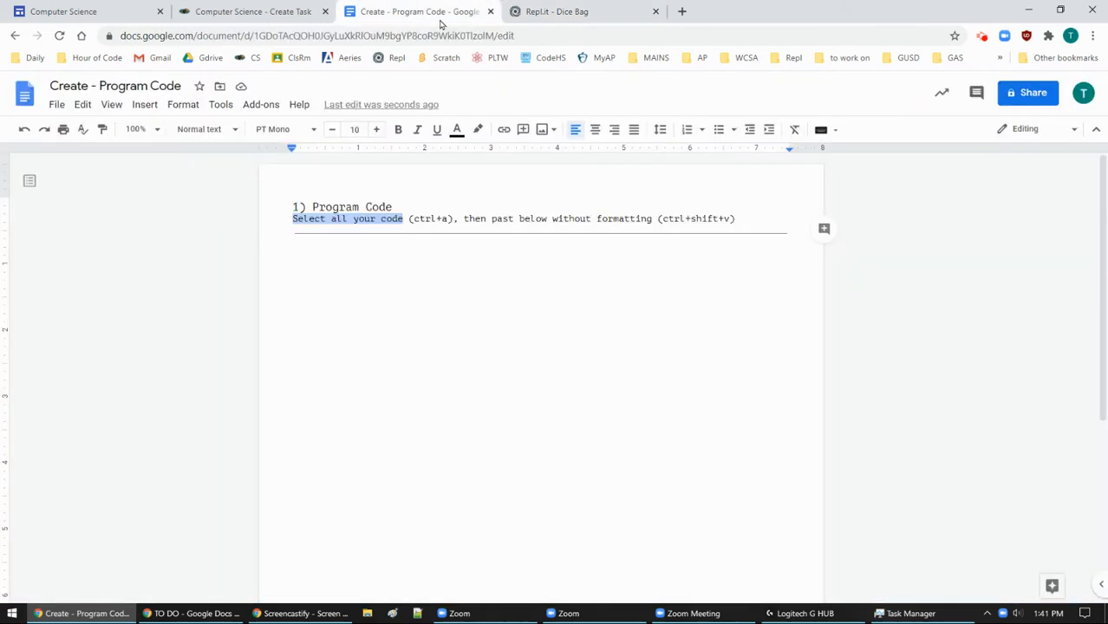
Step: Paste the dice program below the instructions, where it lands as dark code blocks over four pages
{"action": "left_click", "coordinate": [513, 219]}
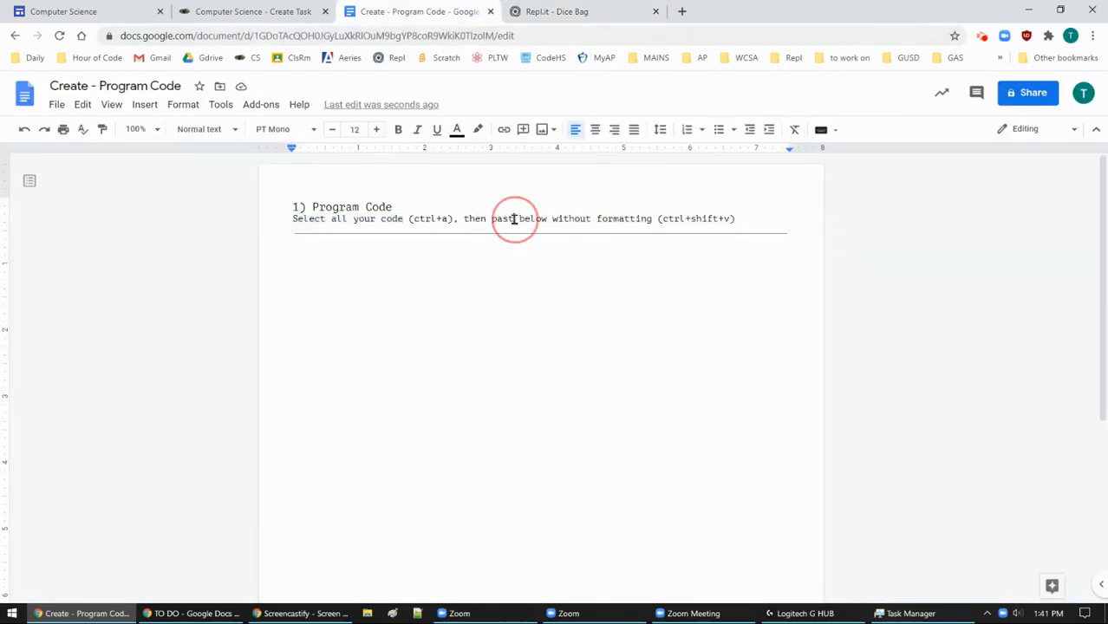
{"action": "left_click", "coordinate": [293, 257]}
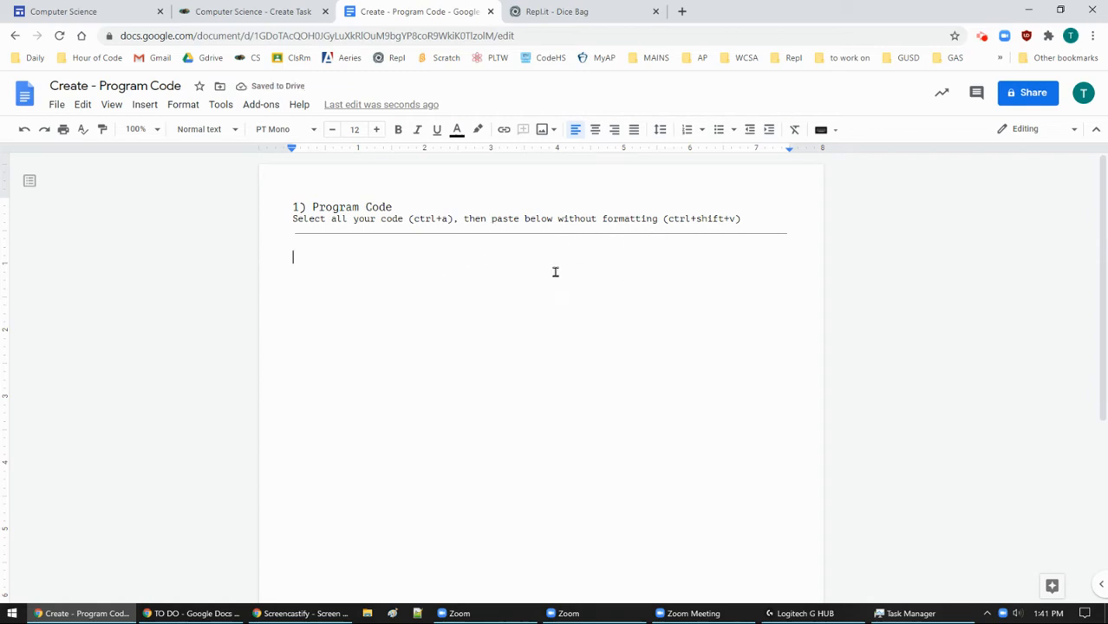
{"action": "mouse_move", "coordinate": [524, 272]}
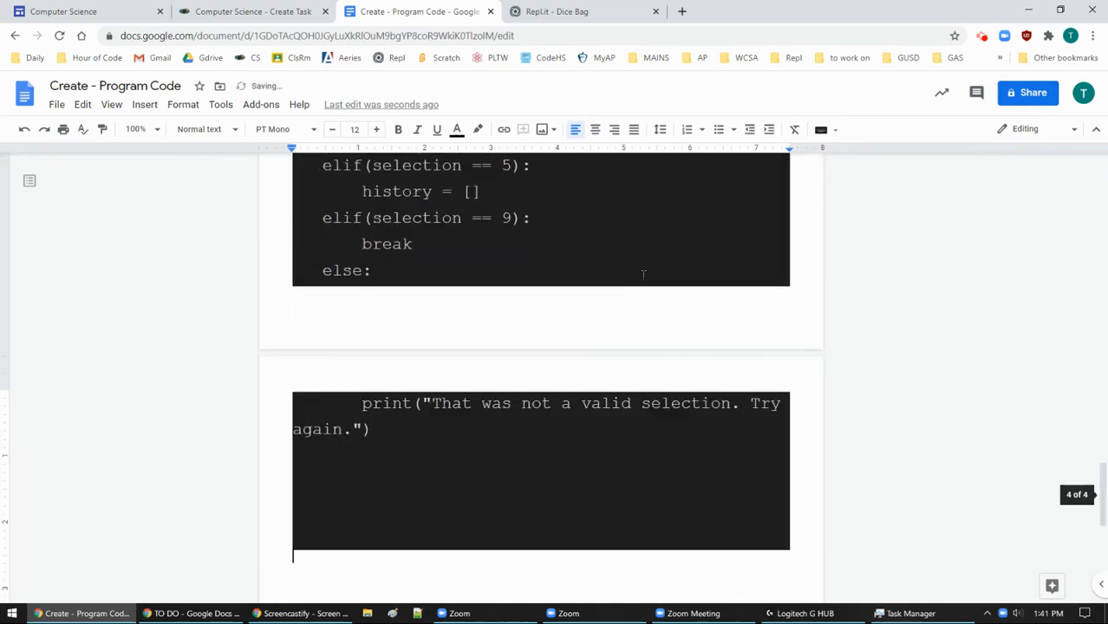
{"action": "scroll", "scroll_direction": "down", "scroll_amount": 3}
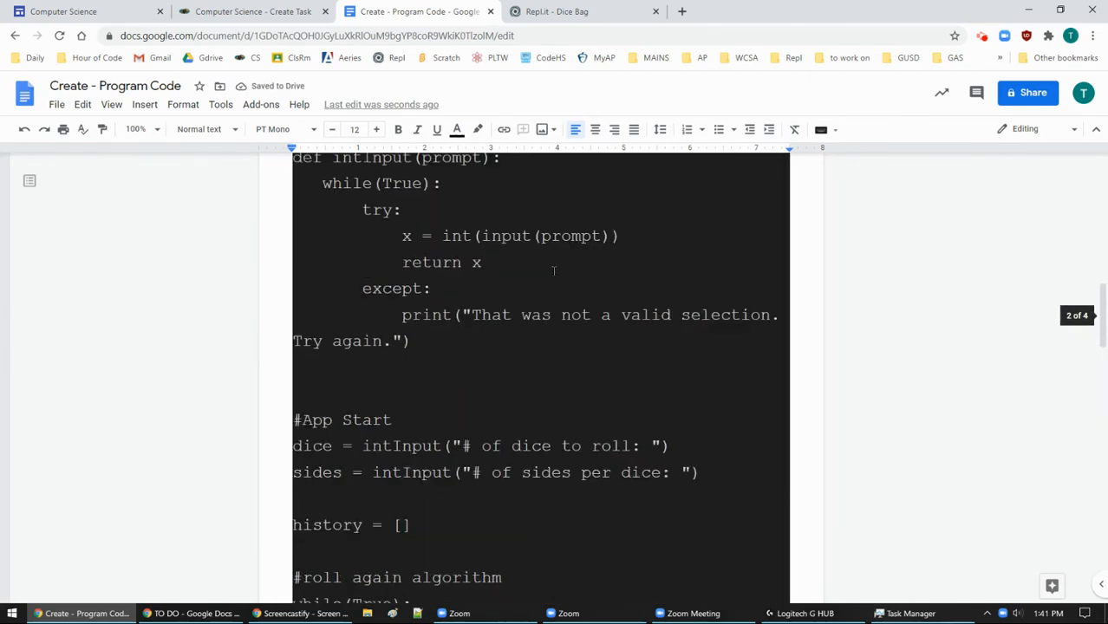
{"action": "left_click", "coordinate": [556, 10]}
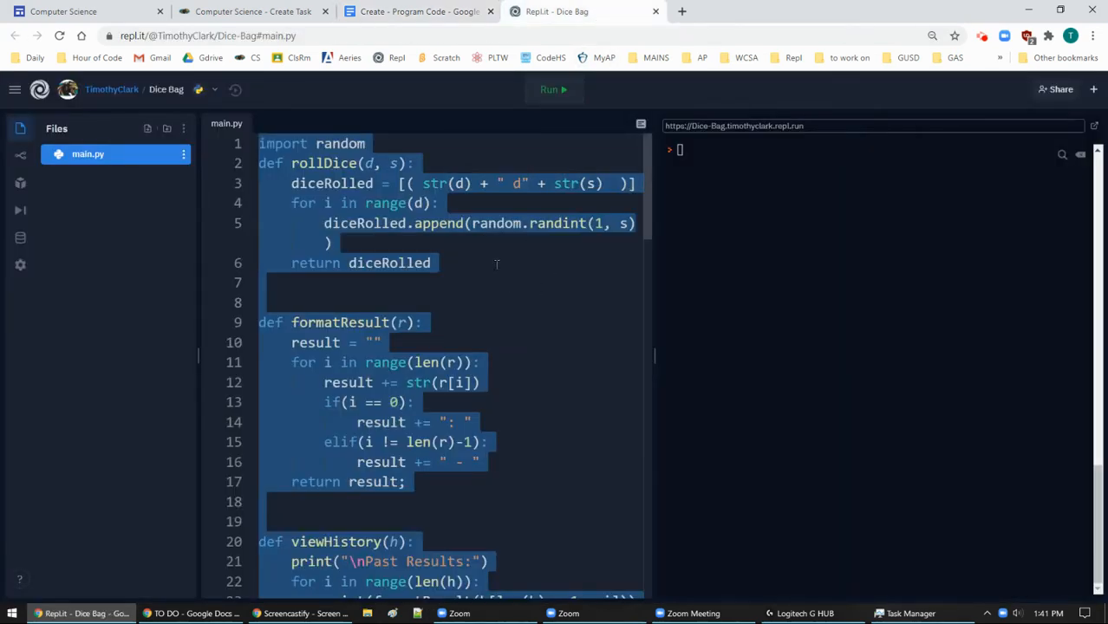
{"action": "mouse_move", "coordinate": [419, 11]}
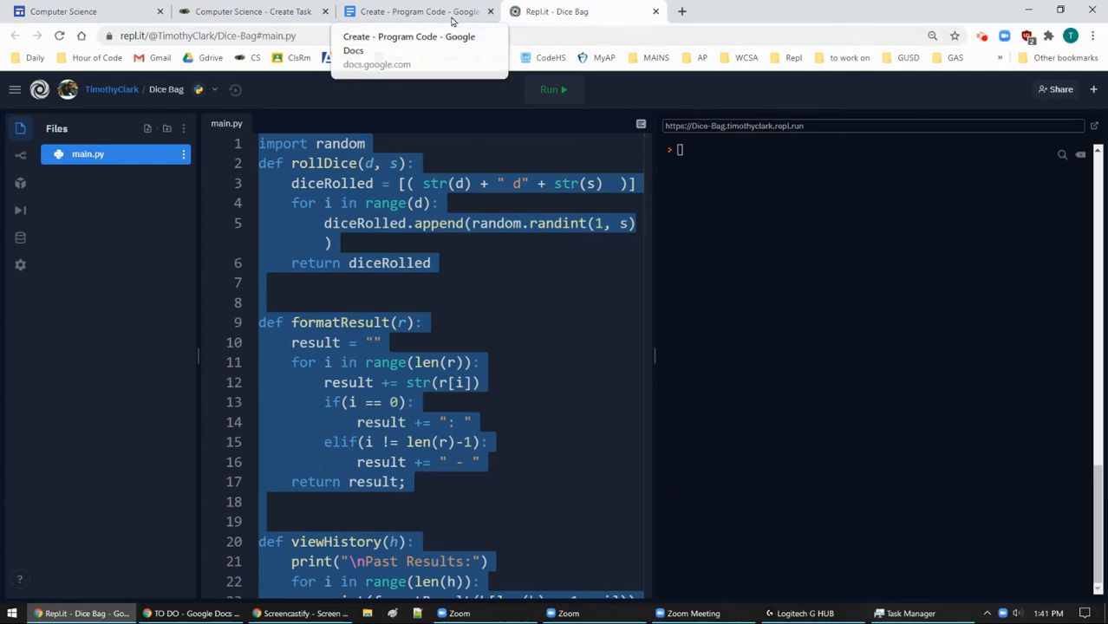
Step: Re-paste the Dice Bag code without formatting as plain monospaced text and compare it with Replit
{"action": "left_click", "coordinate": [419, 10]}
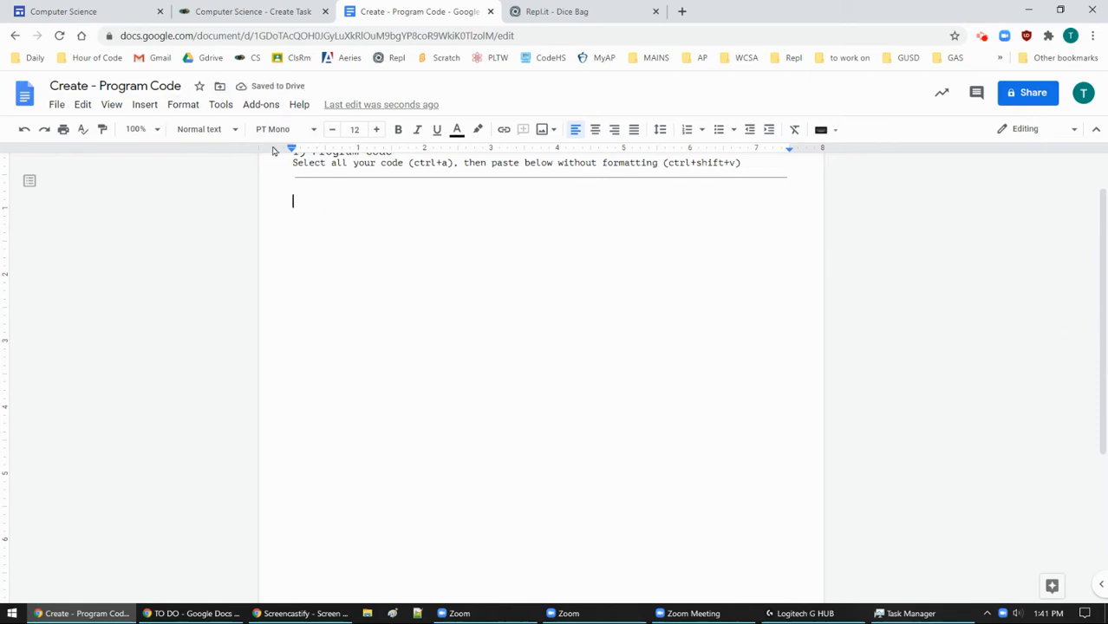
{"action": "mouse_move", "coordinate": [425, 218]}
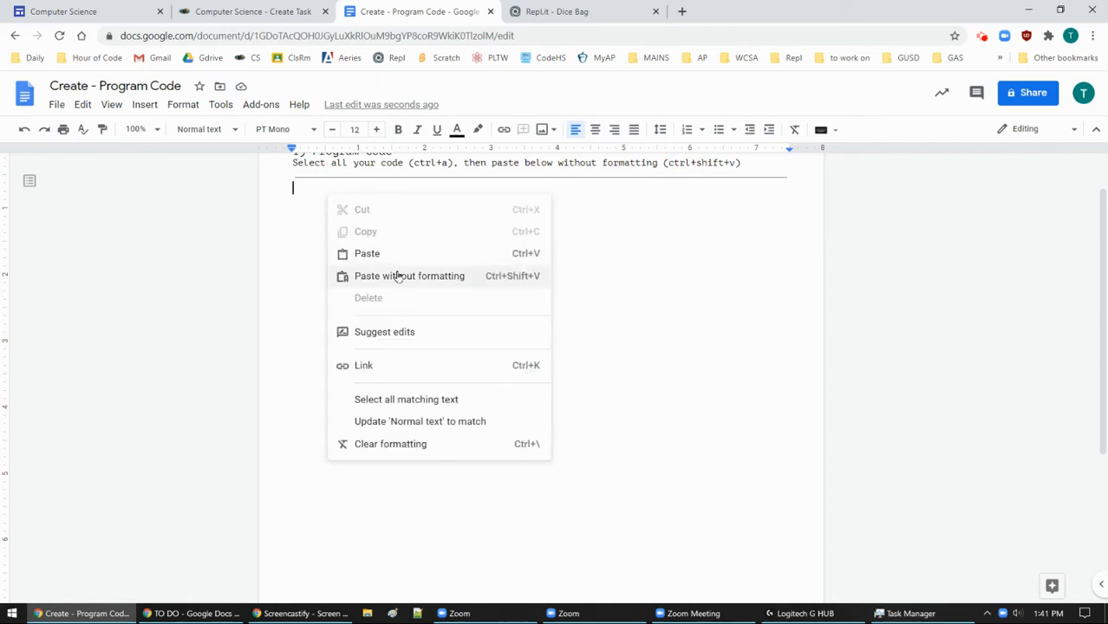
{"action": "mouse_move", "coordinate": [597, 204]}
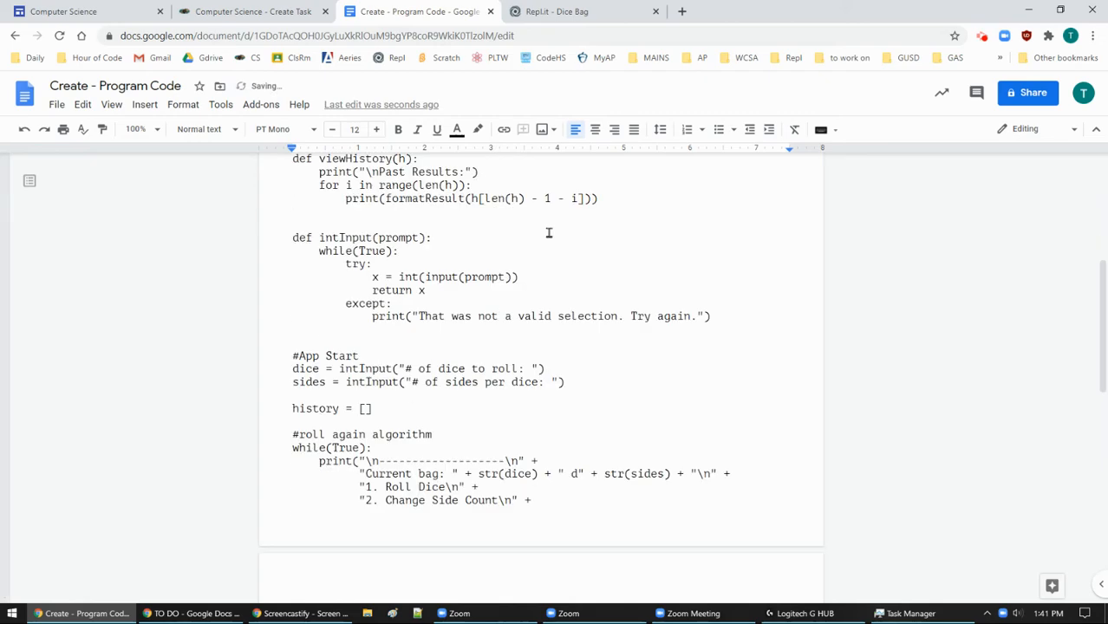
{"action": "scroll", "scroll_direction": "down", "scroll_amount": 3}
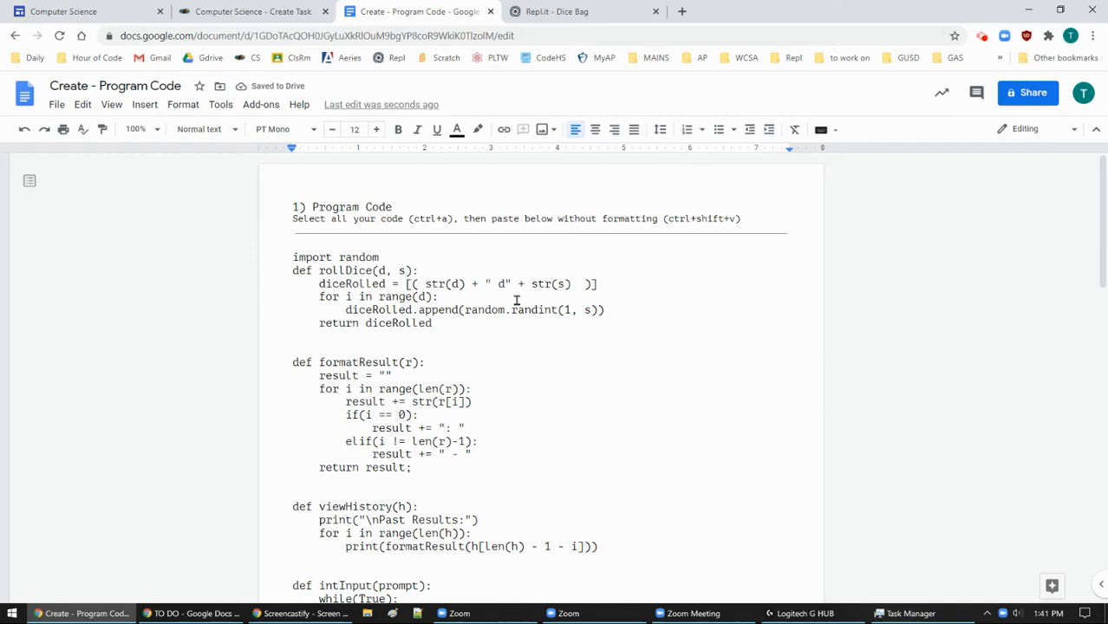
{"action": "mouse_move", "coordinate": [572, 10]}
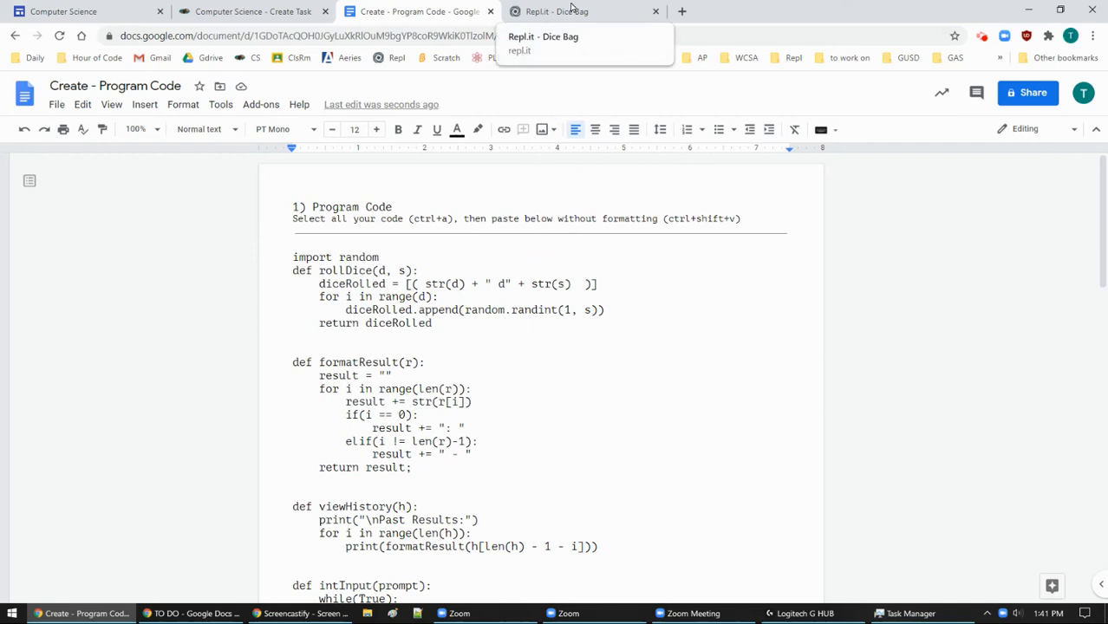
{"action": "left_click", "coordinate": [555, 11]}
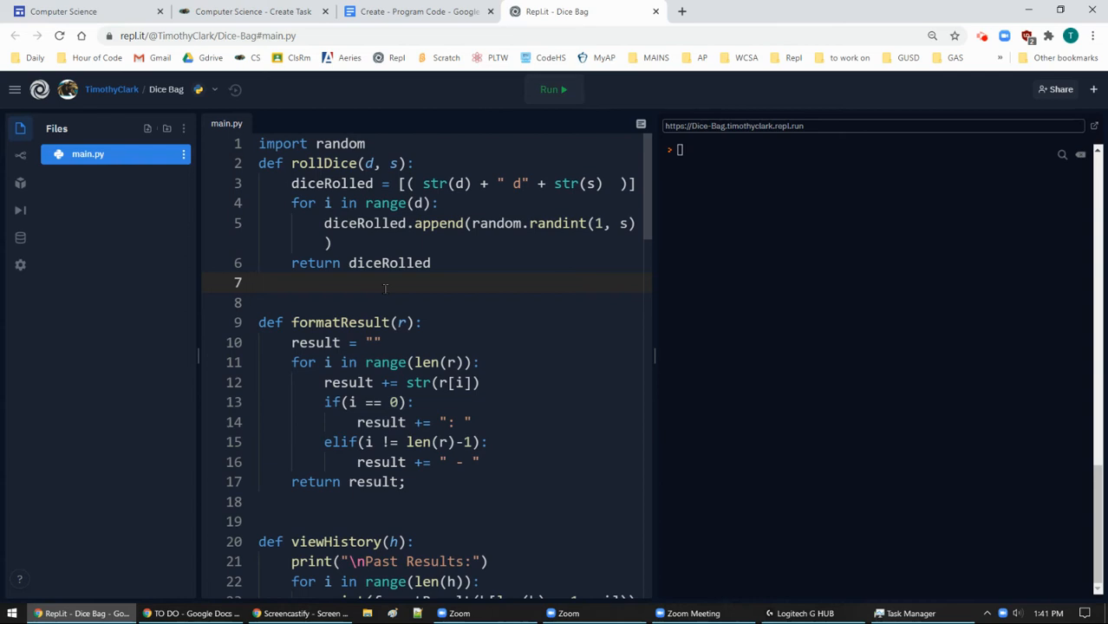
{"action": "left_click", "coordinate": [419, 10]}
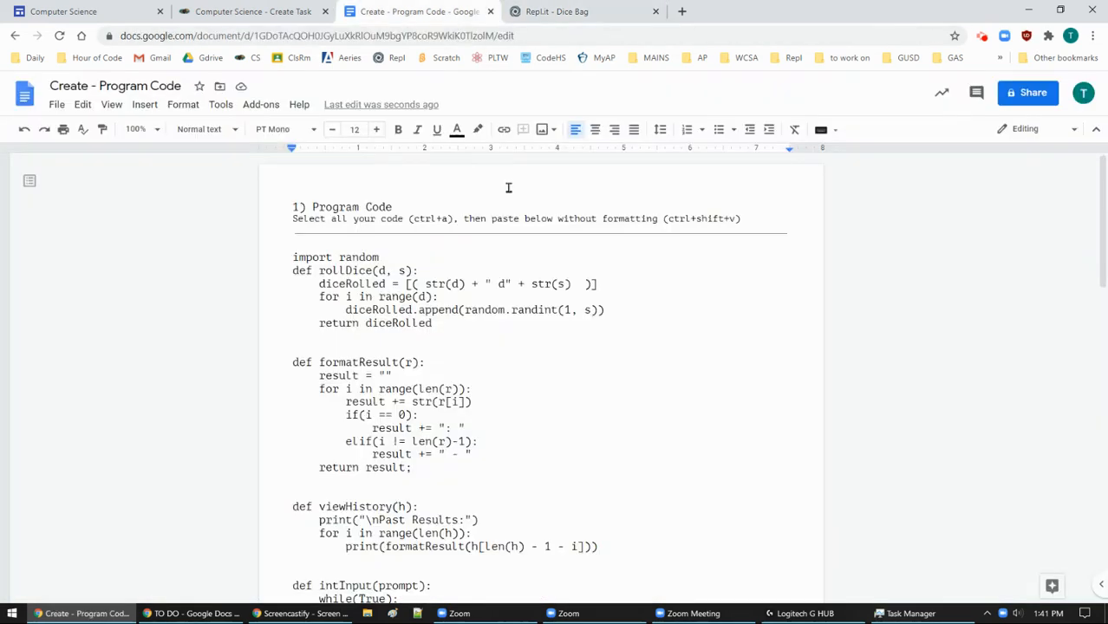
{"action": "mouse_move", "coordinate": [394, 303]}
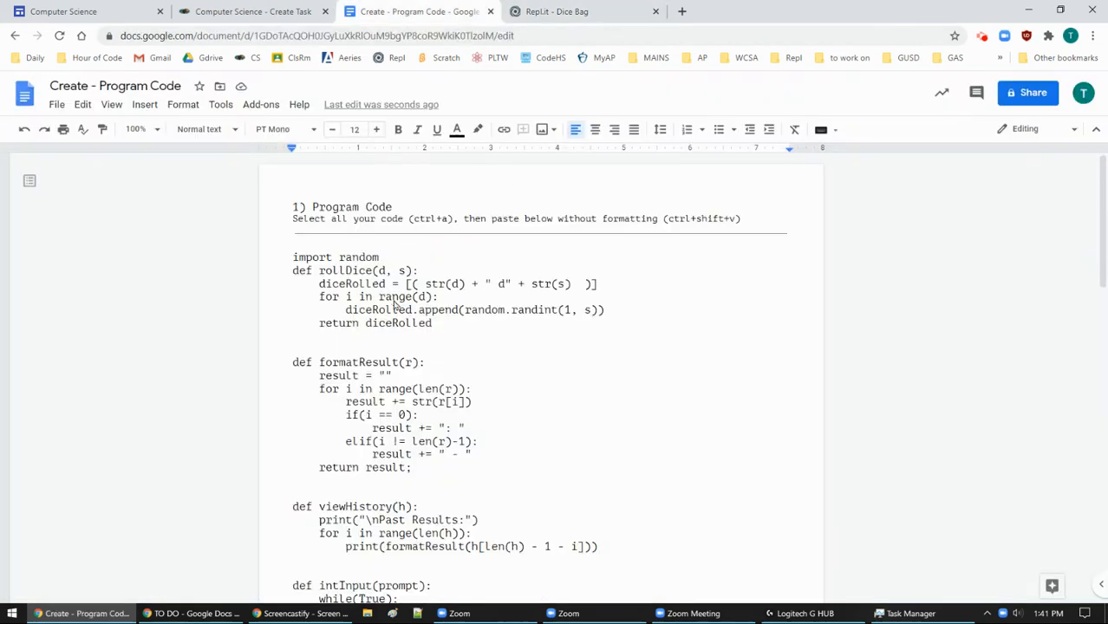
Step: Delete the 'Select all your code…' line and separator so the code follows the 1) Program Code heading
{"action": "left_click", "coordinate": [295, 241]}
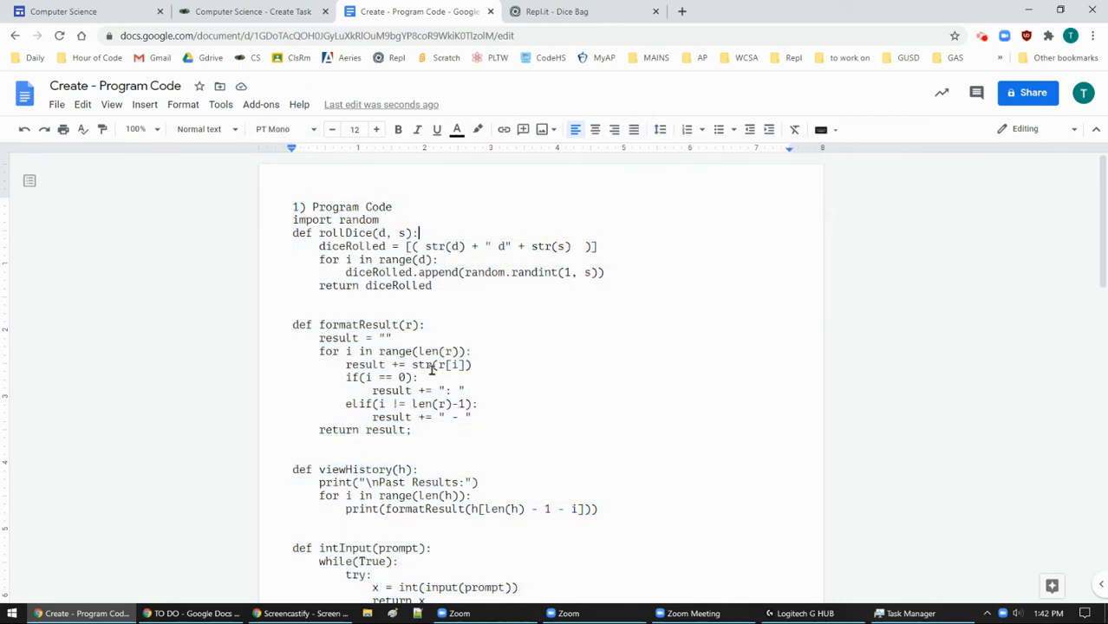
{"action": "scroll", "scroll_direction": "down", "scroll_amount": 3}
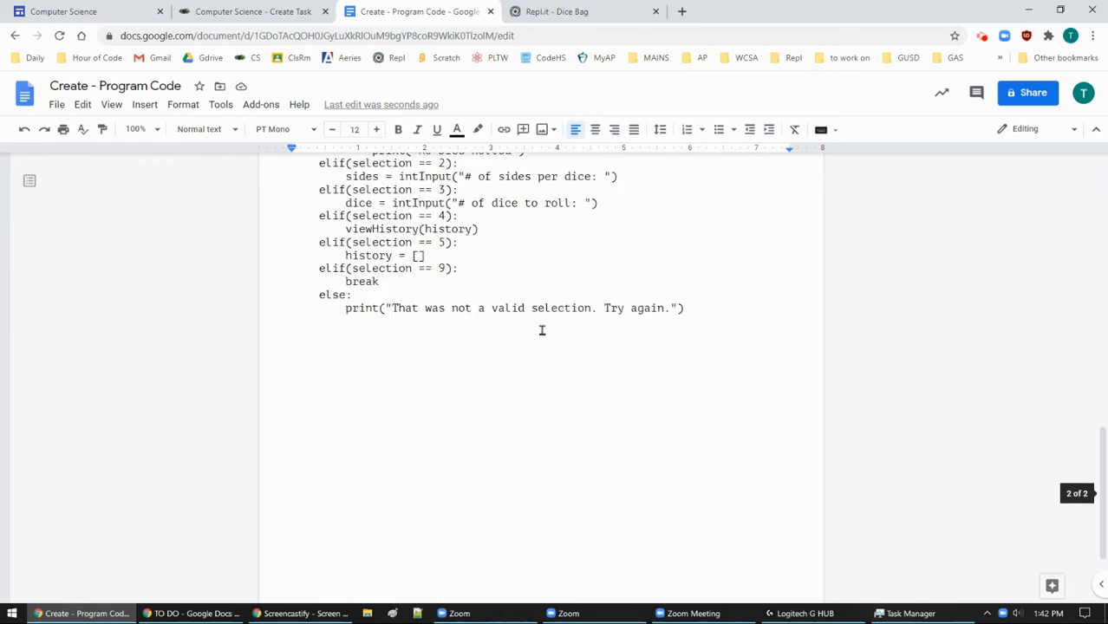
{"action": "scroll", "scroll_direction": "down", "scroll_amount": 3}
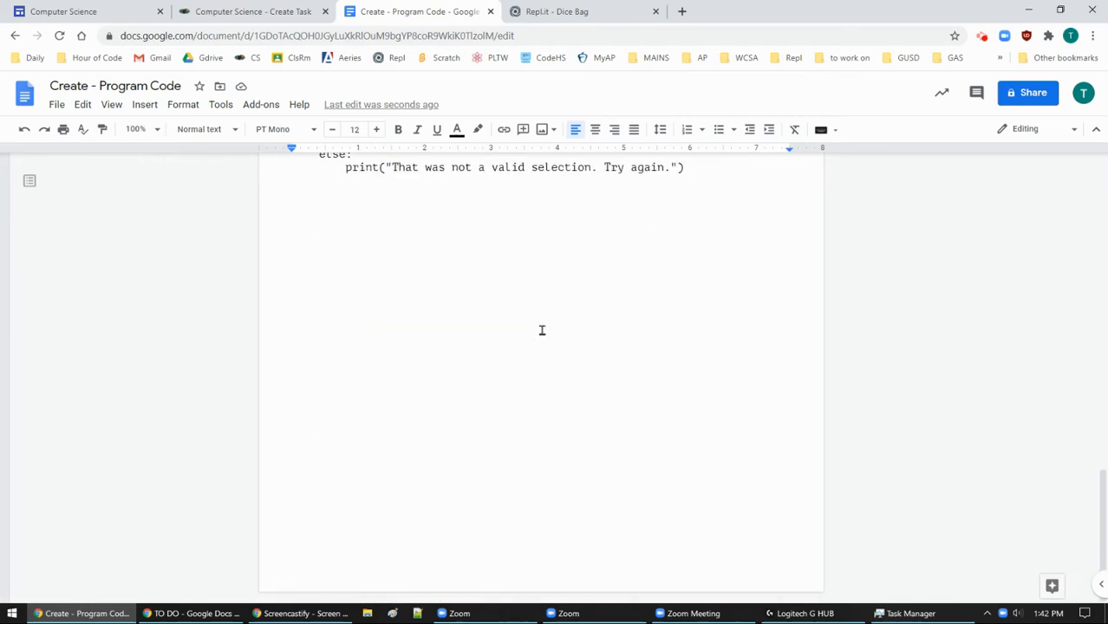
{"action": "scroll", "scroll_direction": "down", "scroll_amount": 3}
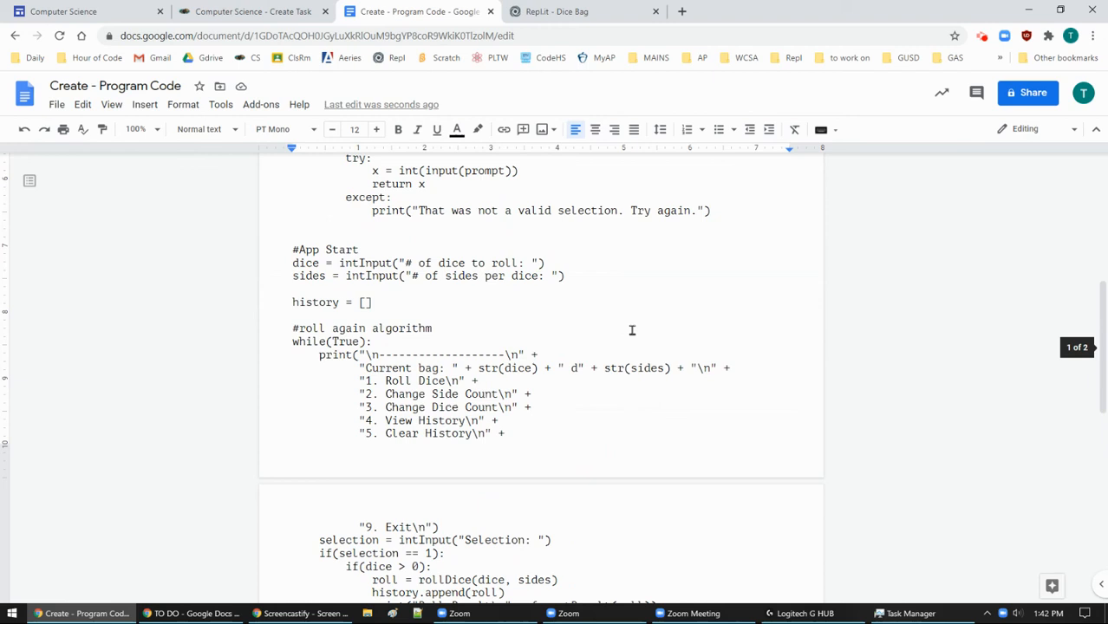
{"action": "mouse_move", "coordinate": [790, 366]}
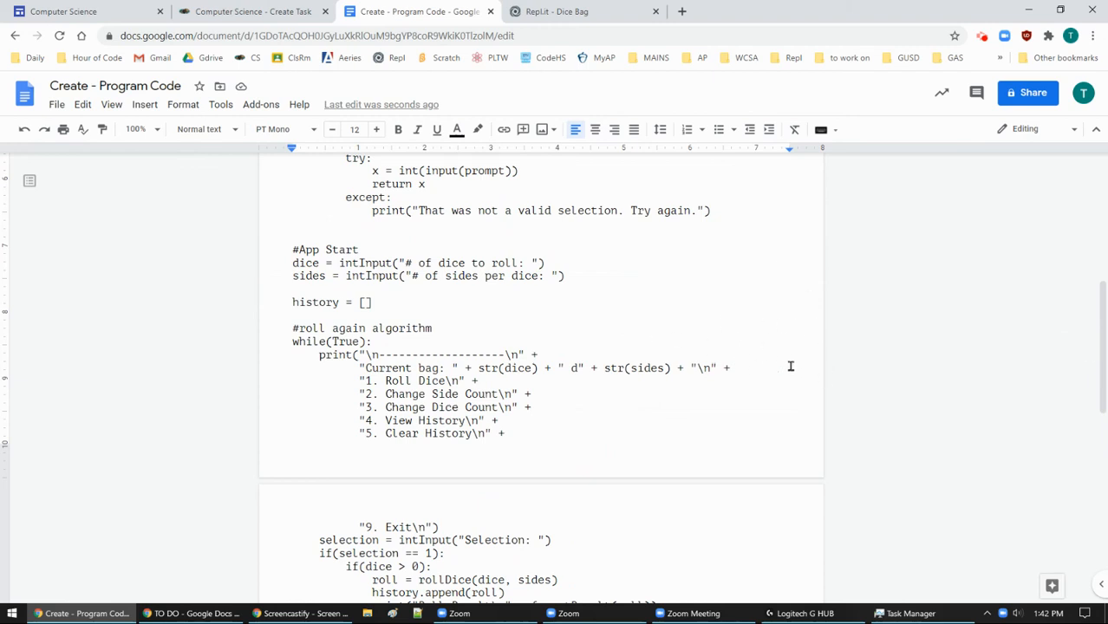
{"action": "mouse_move", "coordinate": [396, 286]}
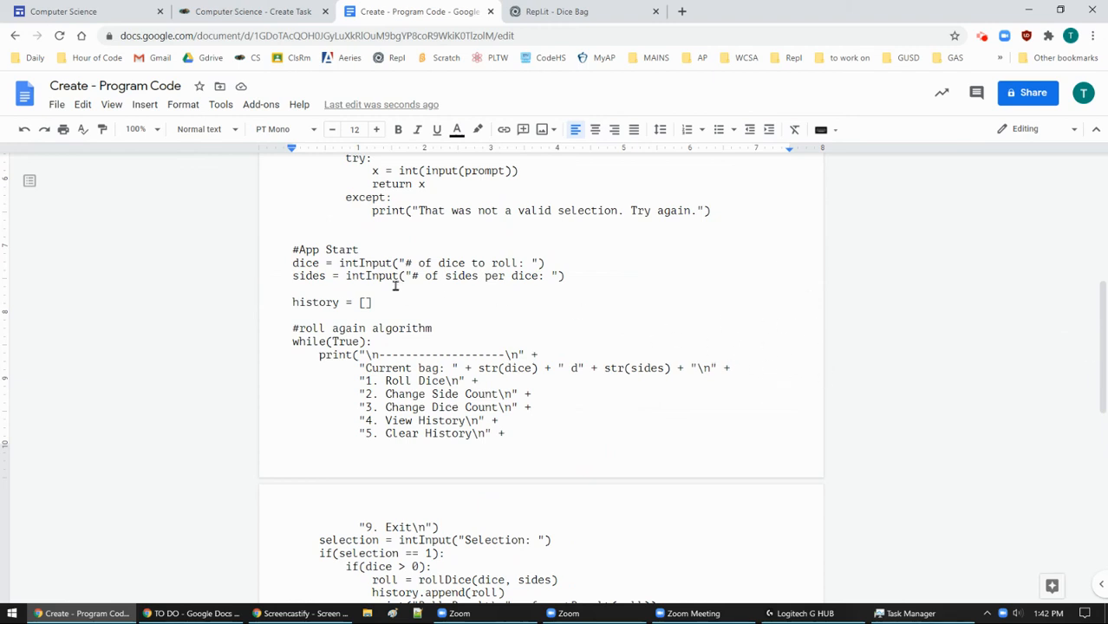
{"action": "mouse_move", "coordinate": [259, 284]}
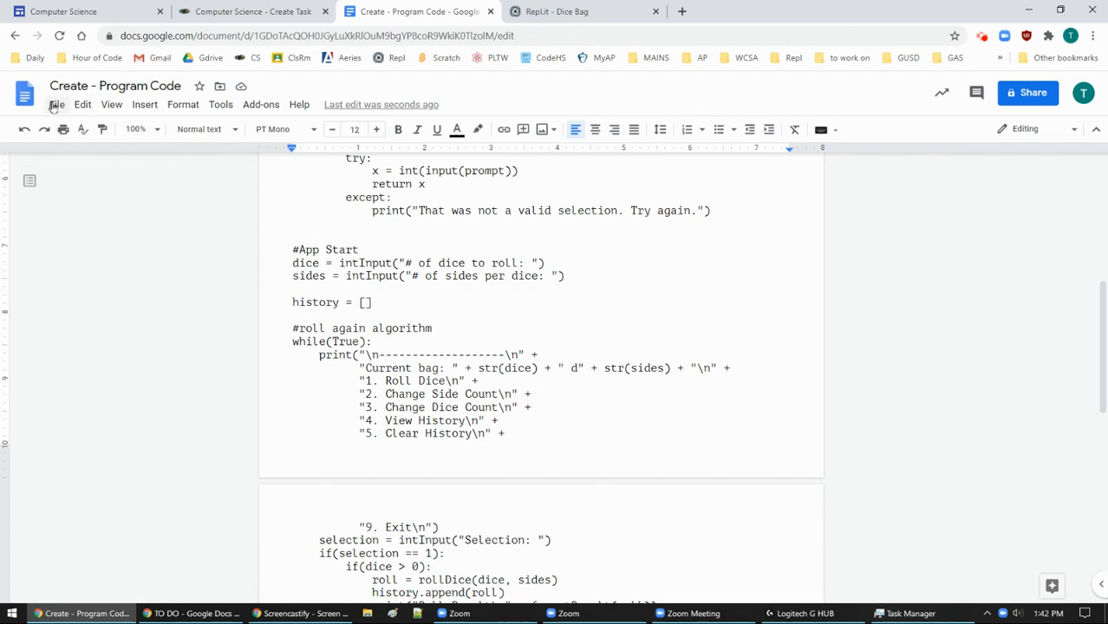
Step: Download the Program Code document as a PDF from the File menu
{"action": "left_click", "coordinate": [56, 104]}
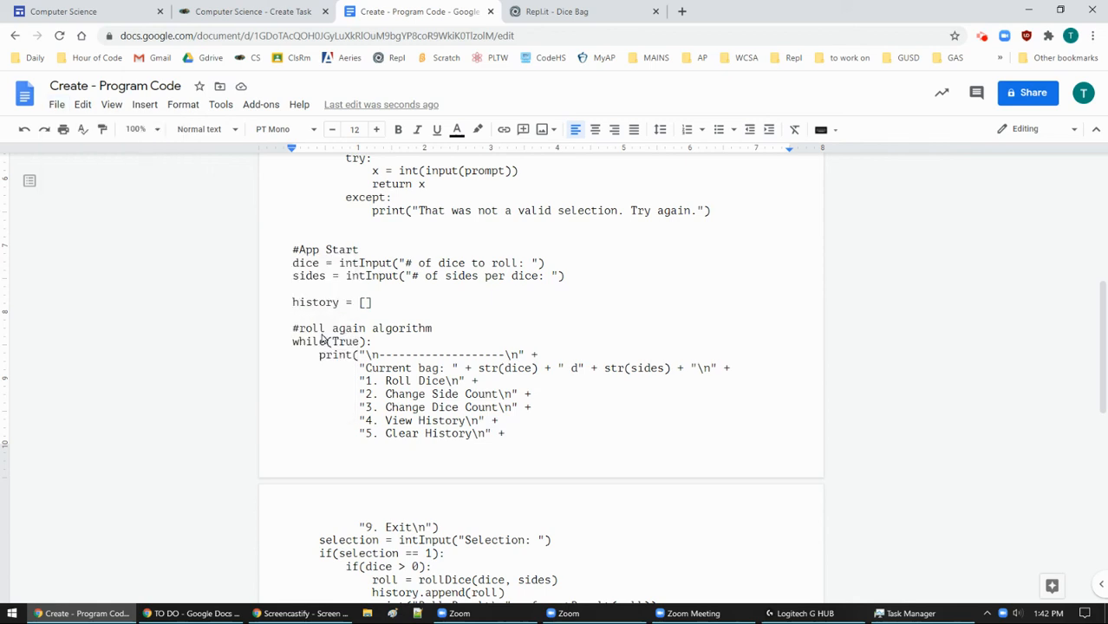
{"action": "mouse_move", "coordinate": [256, 571]}
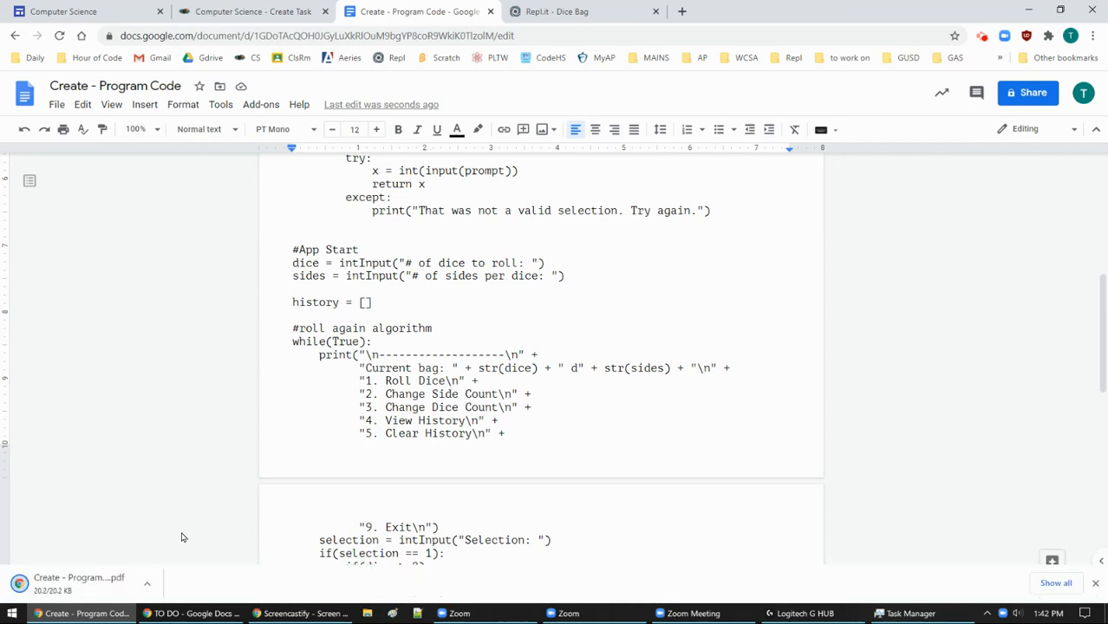
{"action": "mouse_move", "coordinate": [563, 16]}
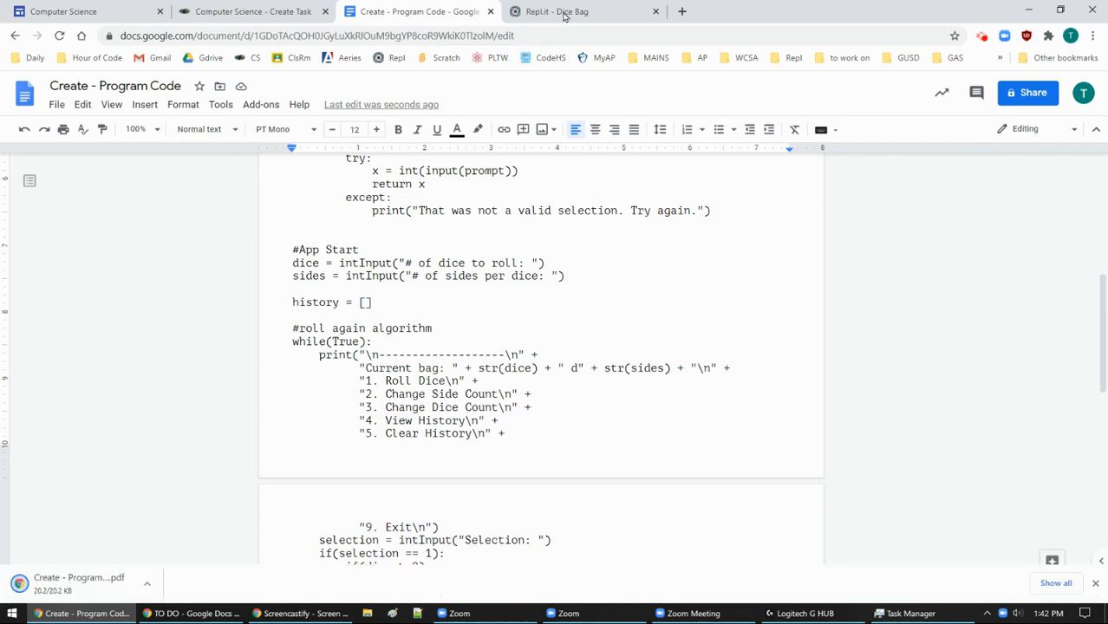